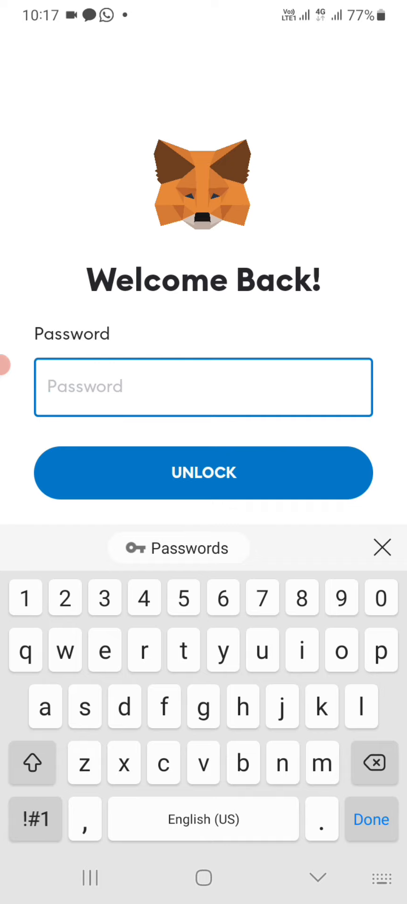
Unlock MetaMask with the wallet password to reach Account 1 on Arbitrum One.
click(203, 472)
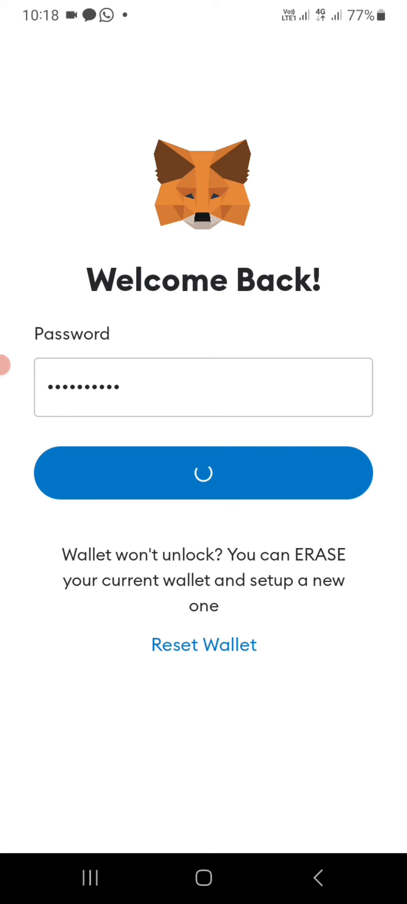
click(203, 473)
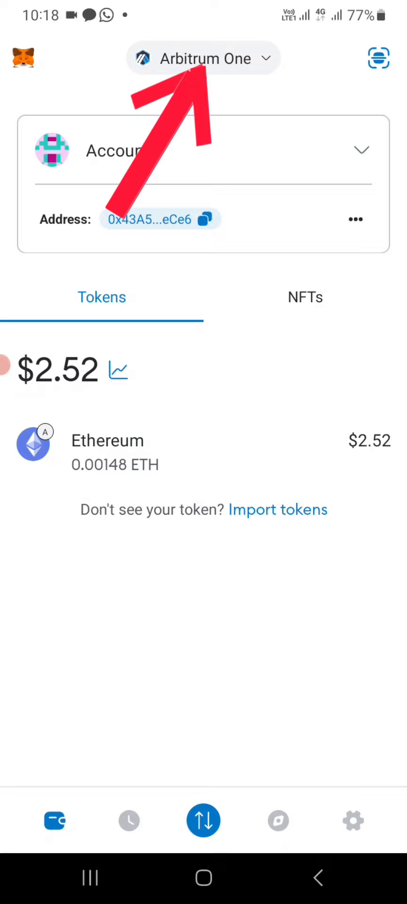
Keep Arbitrum One selected in the network list and browse to avive.world.
click(203, 58)
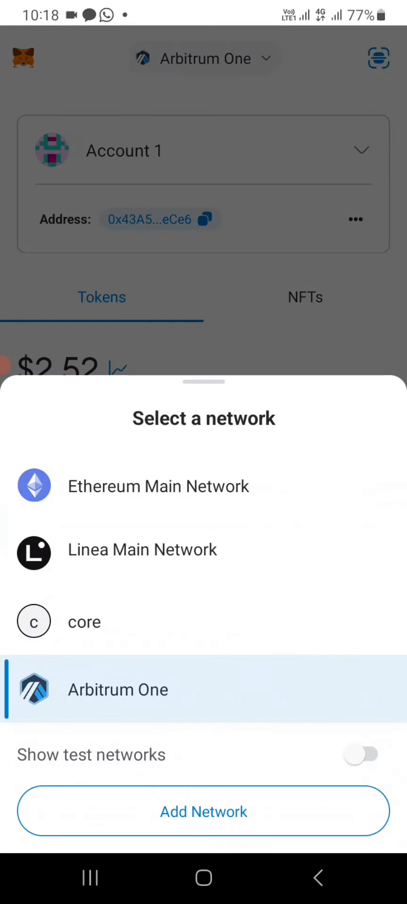
click(118, 689)
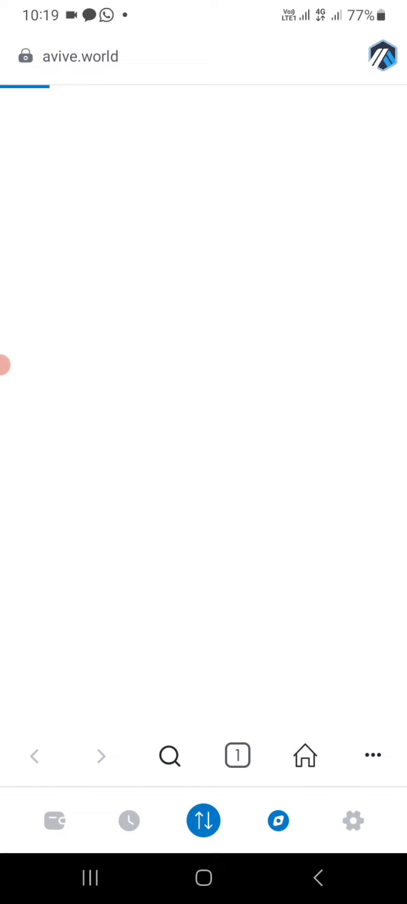
Load the saved avive.world/avive_profile/ link and select the Avive account email field.
click(81, 56)
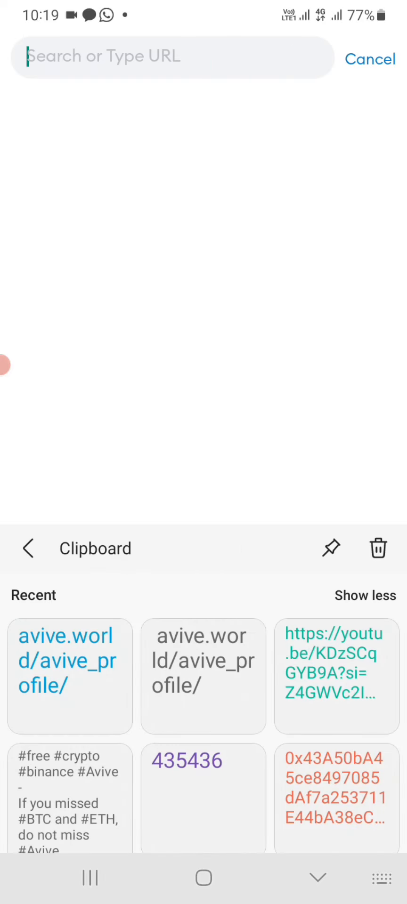
click(69, 676)
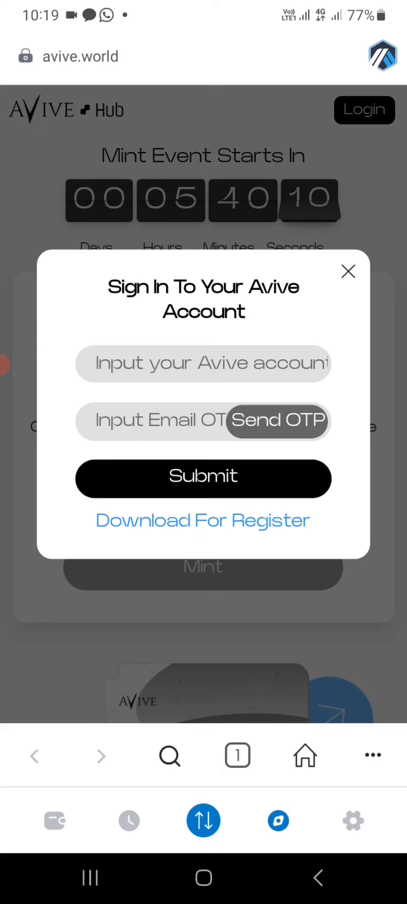
click(203, 364)
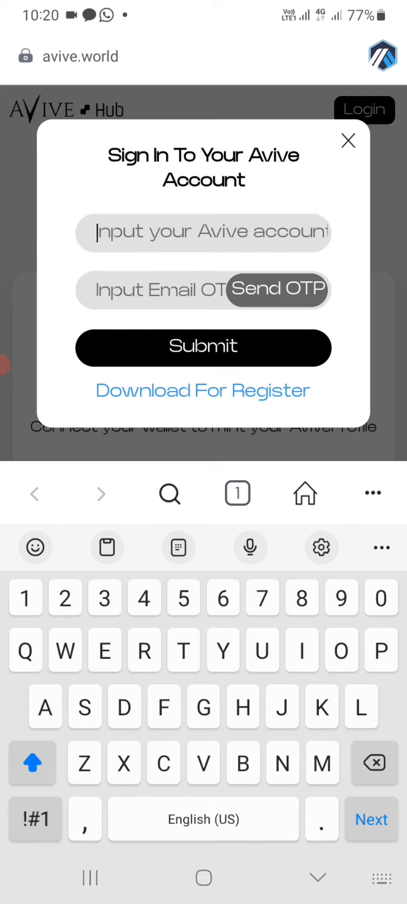
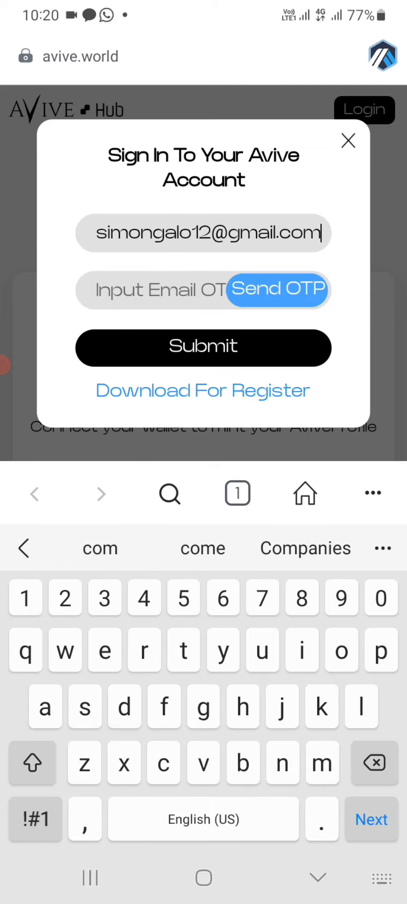
click(277, 290)
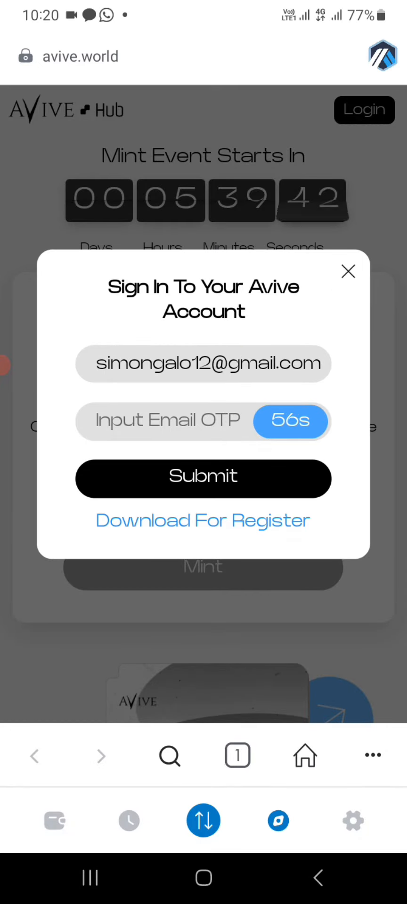
click(203, 877)
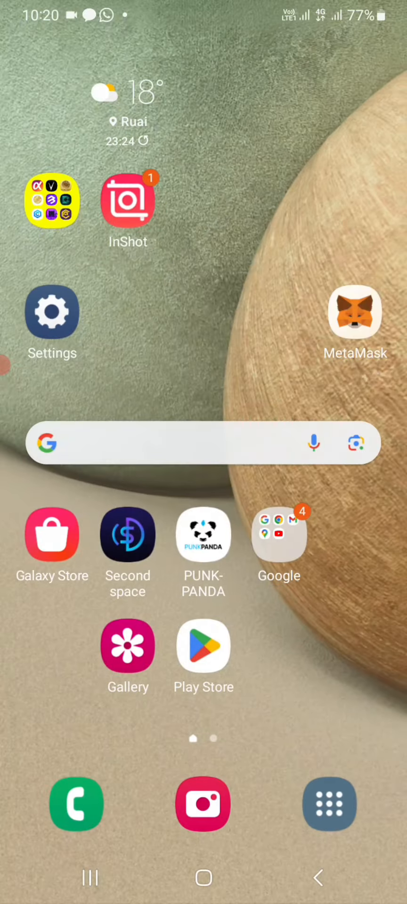
Open Gmail from the Google folder to read the Avive one-time code.
click(278, 533)
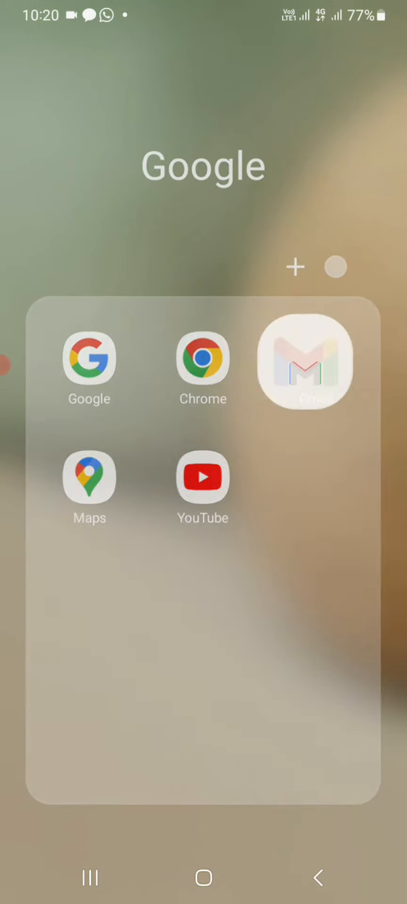
click(306, 362)
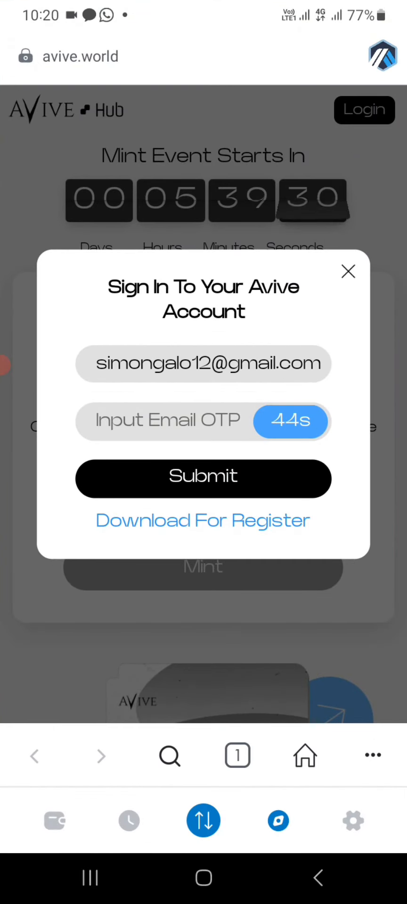
Enter the emailed one-time code and submit it to sign in to Avive Hub.
click(164, 420)
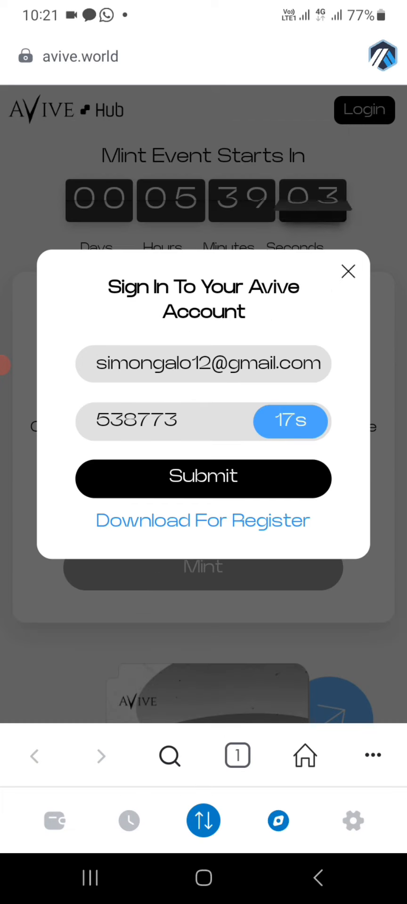
click(348, 271)
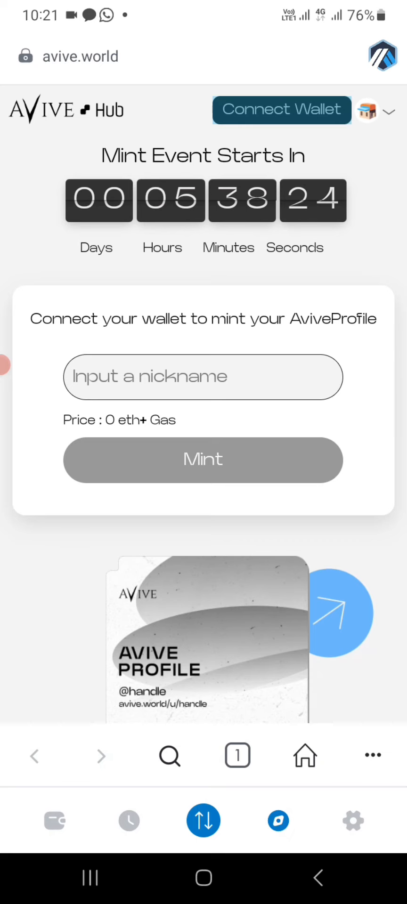
Connect MetaMask Account 1 to avive.world via Connect Wallet.
click(281, 110)
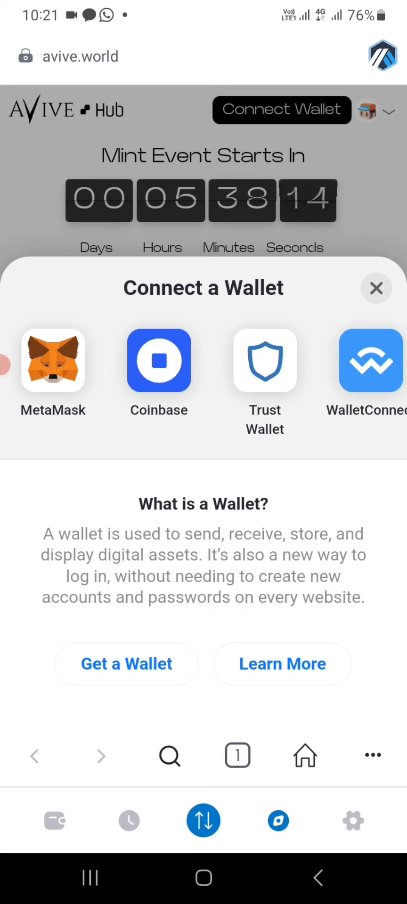
click(52, 360)
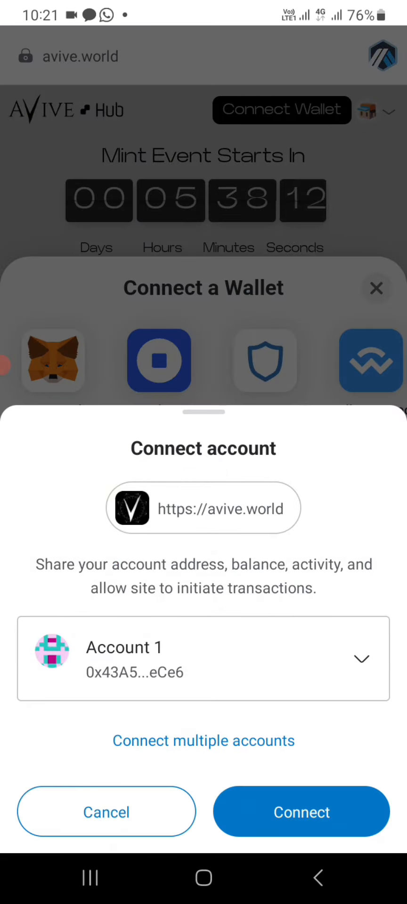
click(300, 811)
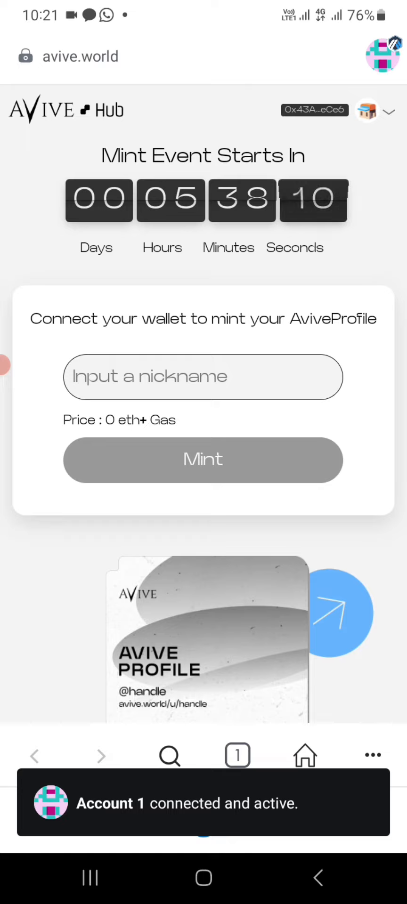